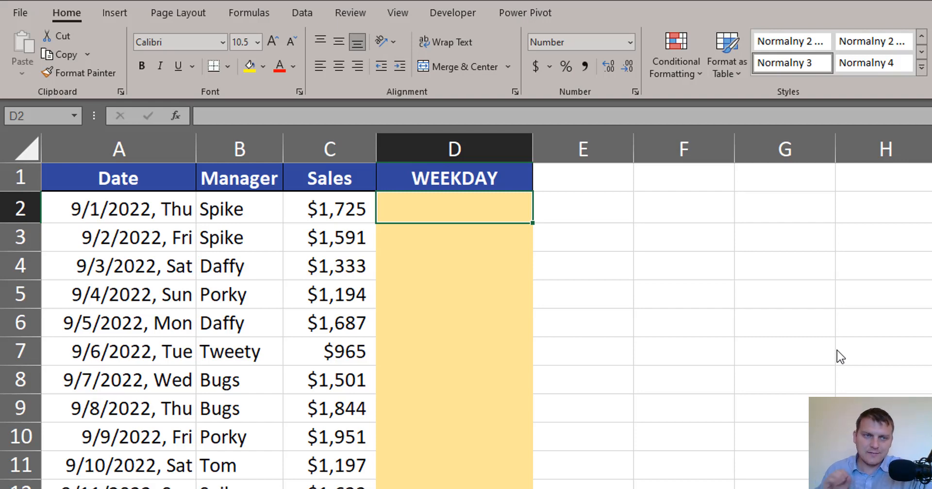
mouse_move(148, 269)
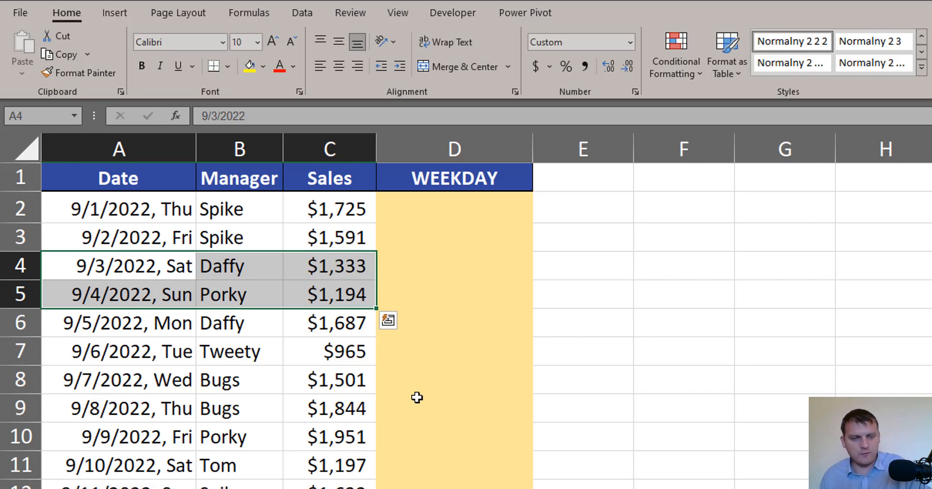
Step: Enter =WEEKDAY(A2) in D2, then begin adding a second argument
left_click(454, 209)
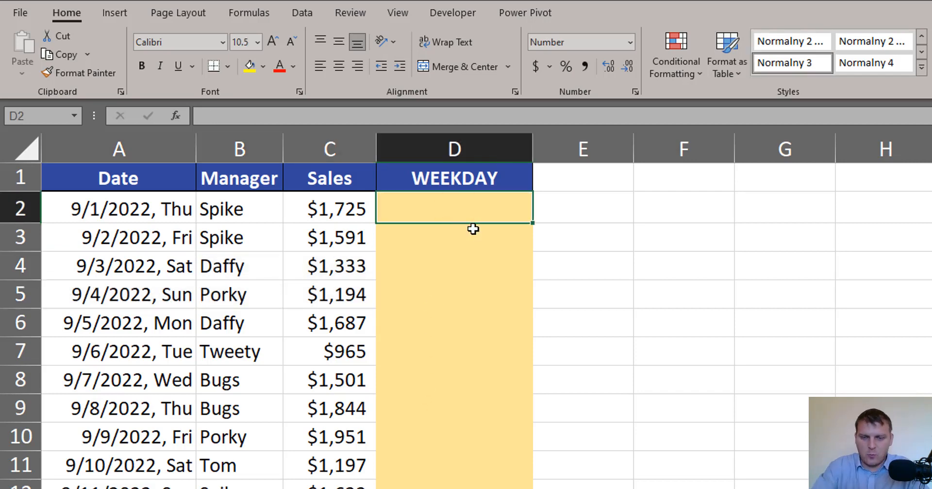
type("=wee")
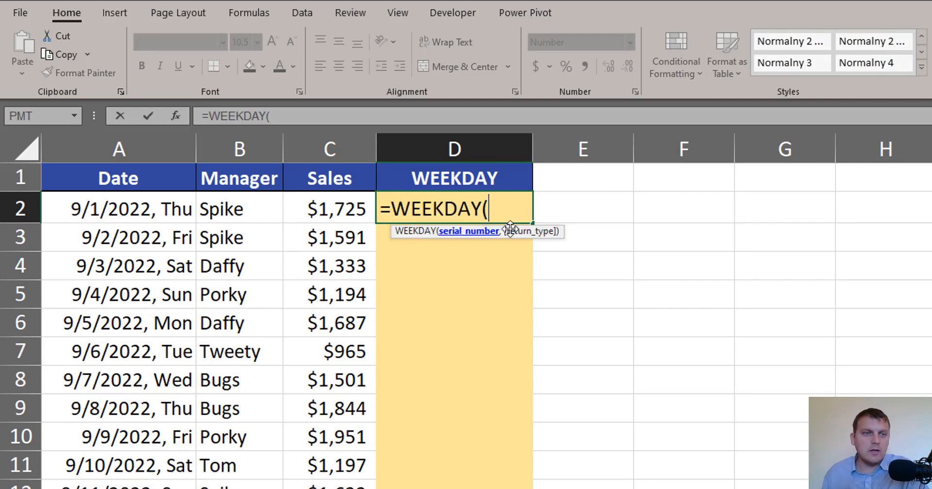
left_click(117, 209)
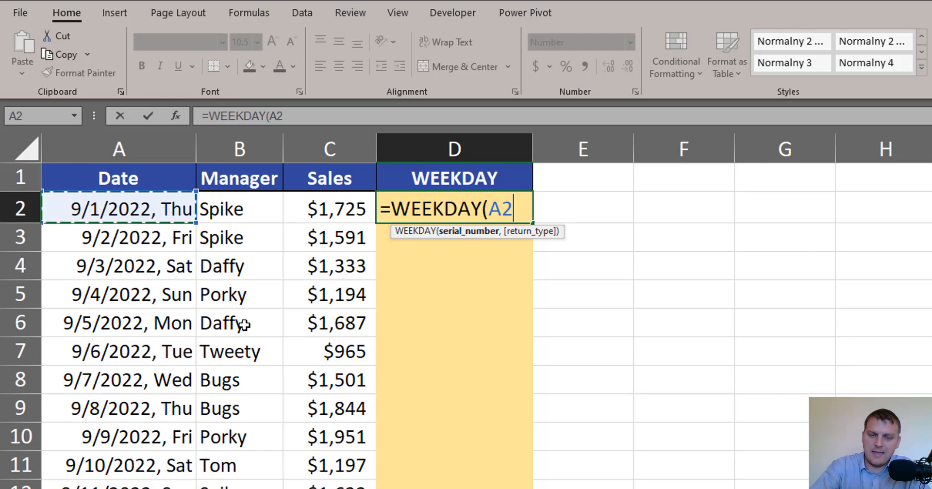
type(")")
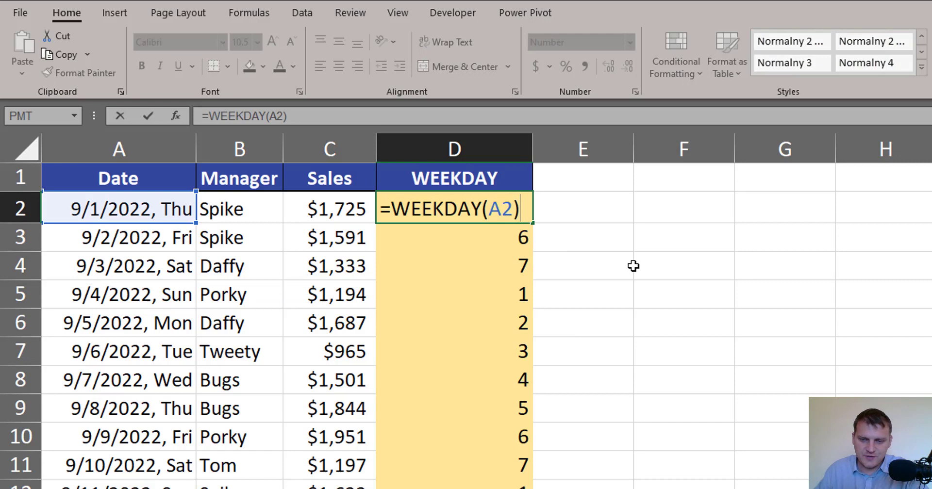
type(",2")
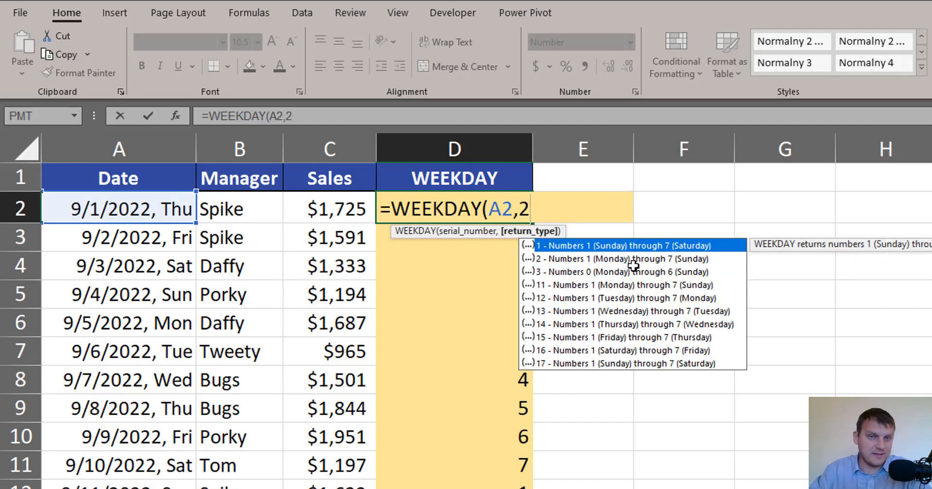
Step: Give WEEKDAY return type 2 and close the formula, so Monday is 1 and Sunday 7
type(")")
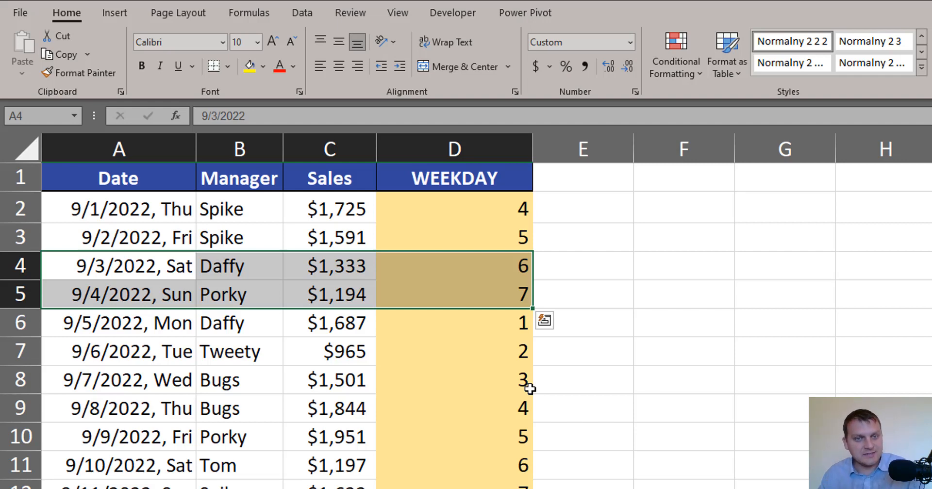
mouse_move(506, 203)
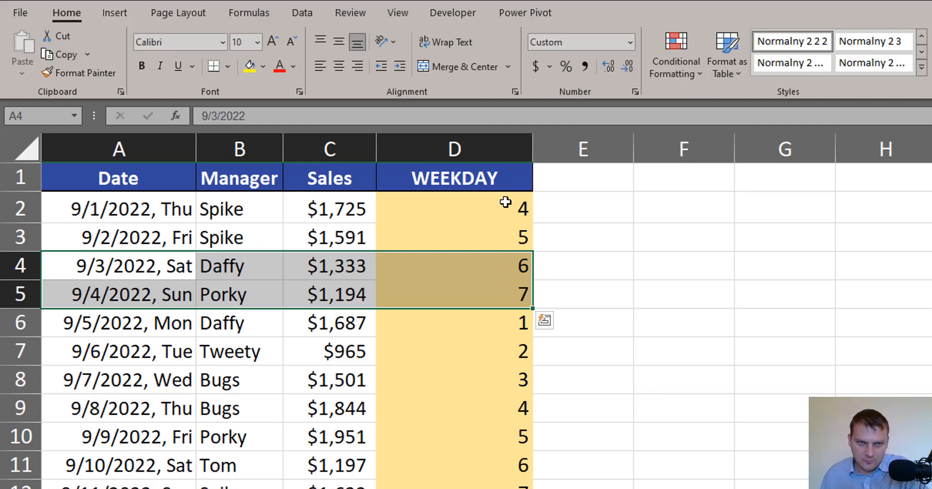
Step: Extend the D2 formula to =WEEKDAY(A2,2)>5 so weekends show TRUE
double_click(453, 208)
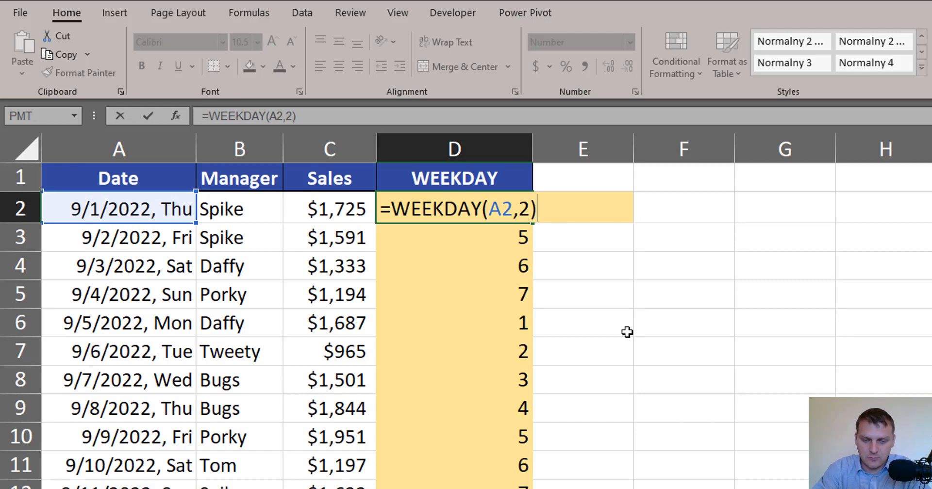
type(">")
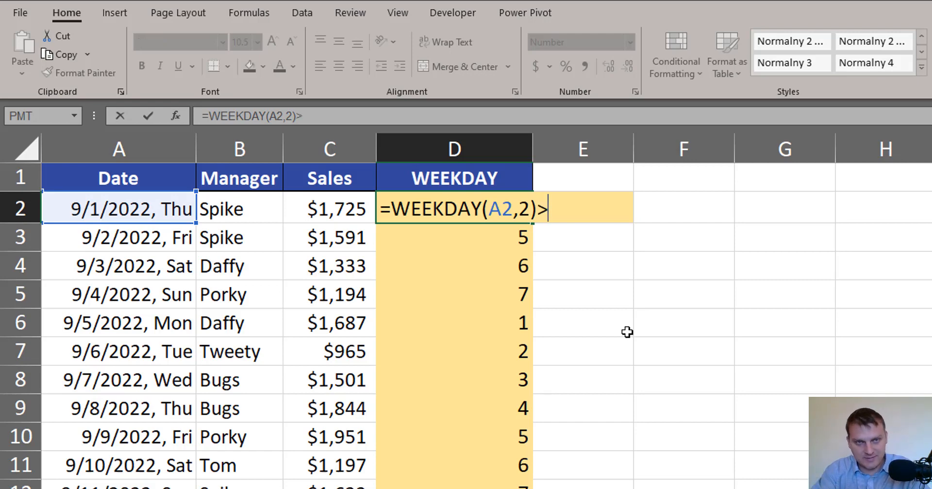
type("5")
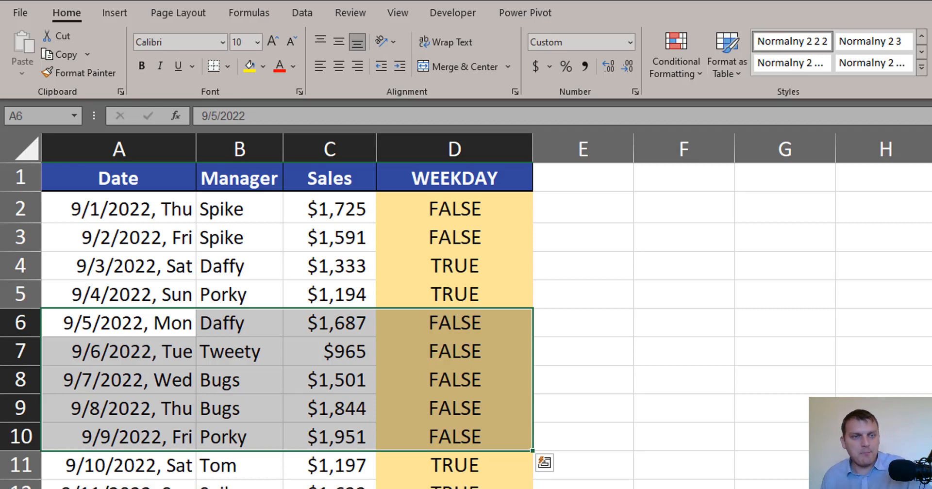
Step: Open =WEEKDAY(A2,2)>5 in cell D2 for editing
double_click(453, 209)
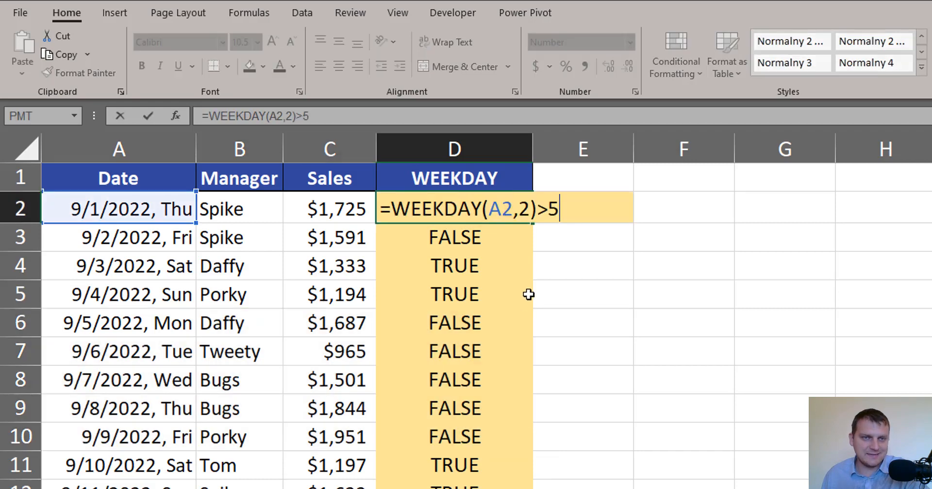
mouse_move(525, 304)
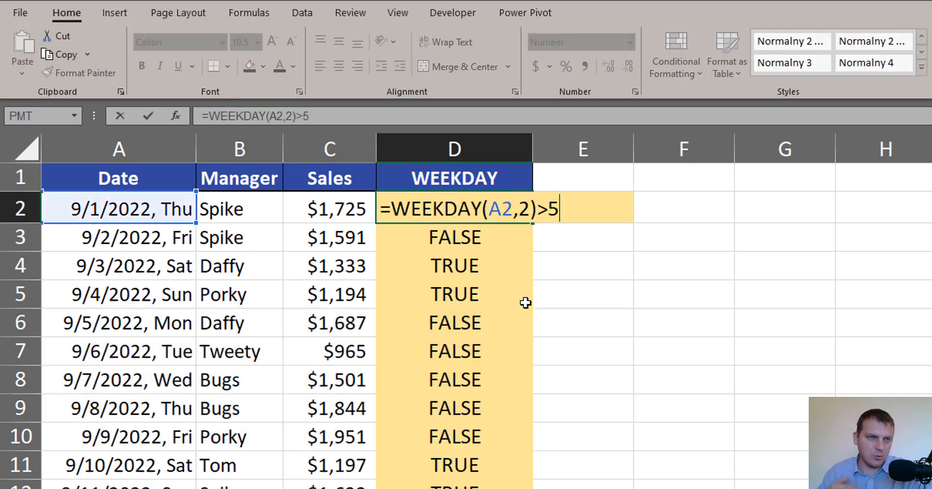
mouse_move(433, 304)
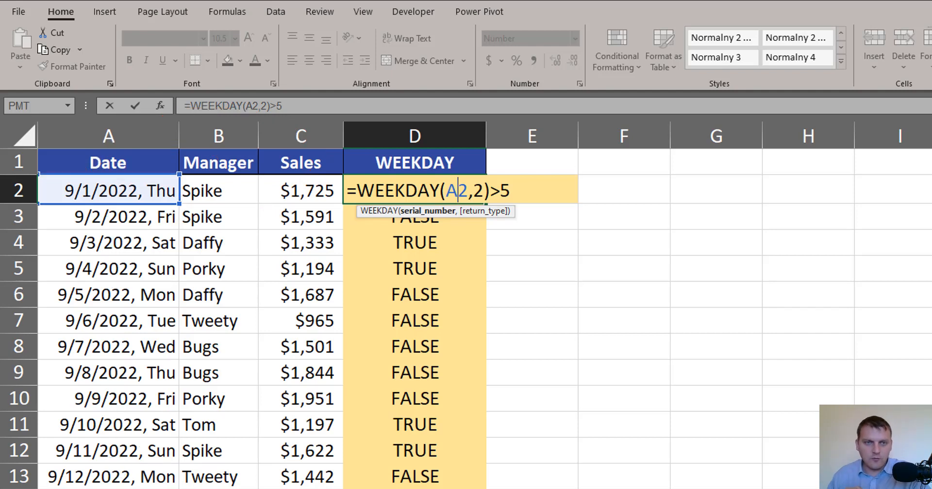
Step: Lock the date reference's column to get =WEEKDAY($A2,2)>5 and commit it
key("f4")
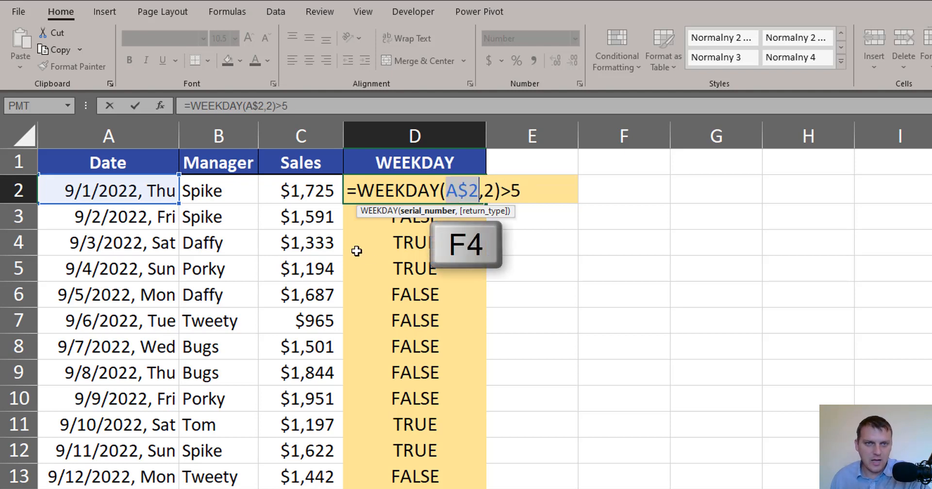
key("f4")
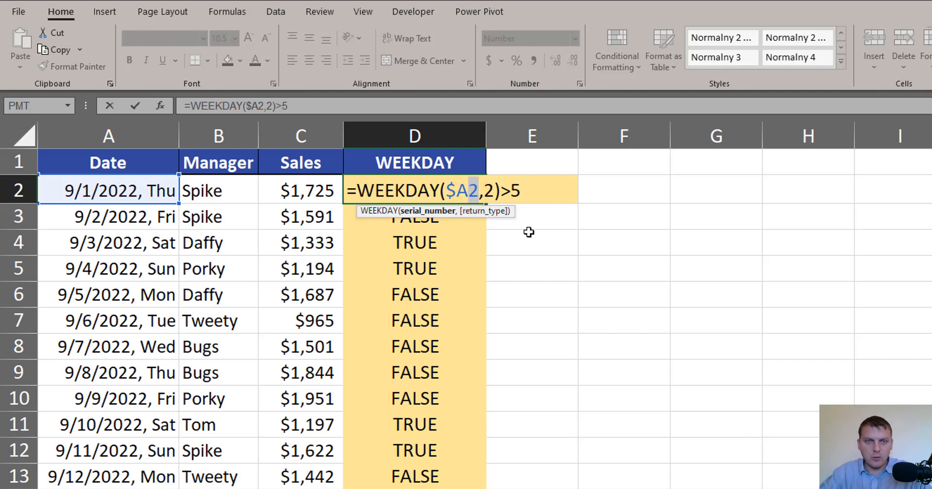
key("Return")
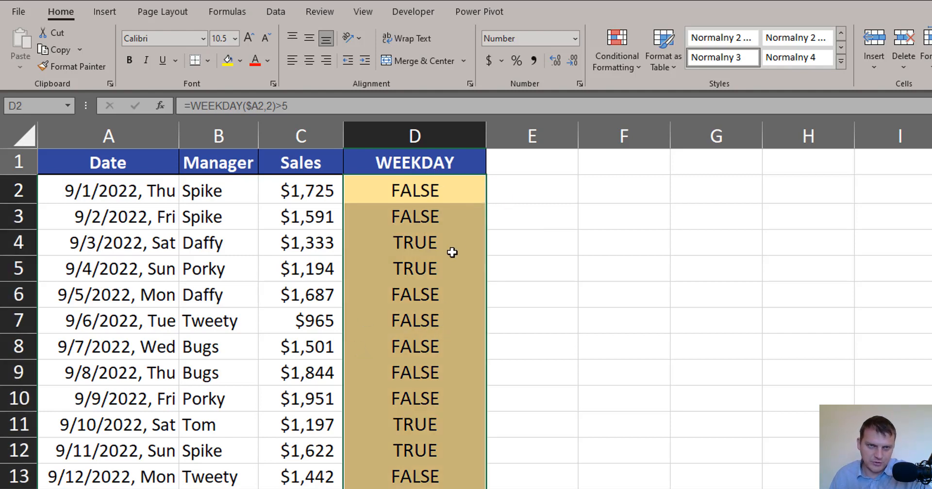
left_click(531, 190)
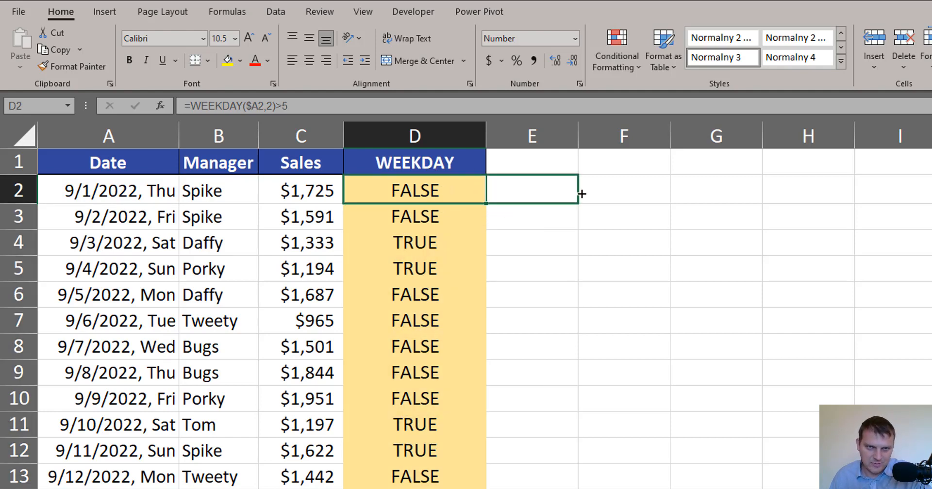
left_click_drag(532, 191, 624, 191)
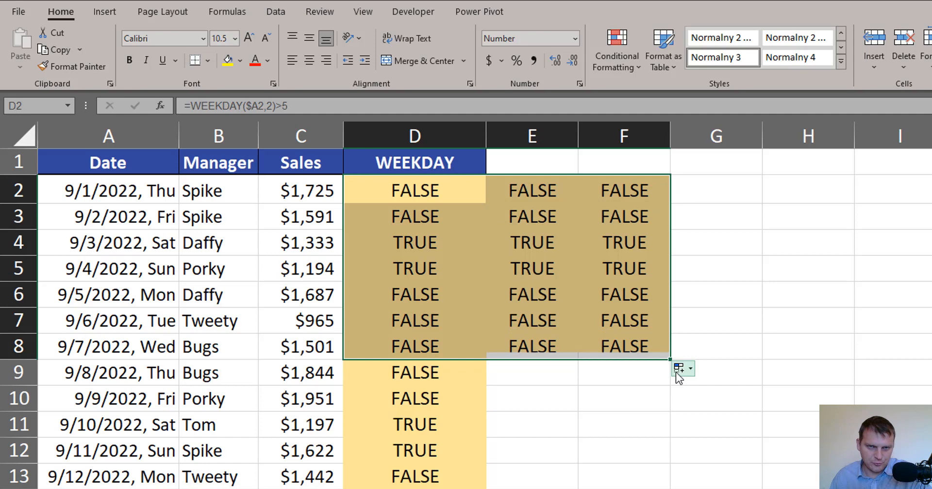
mouse_move(680, 372)
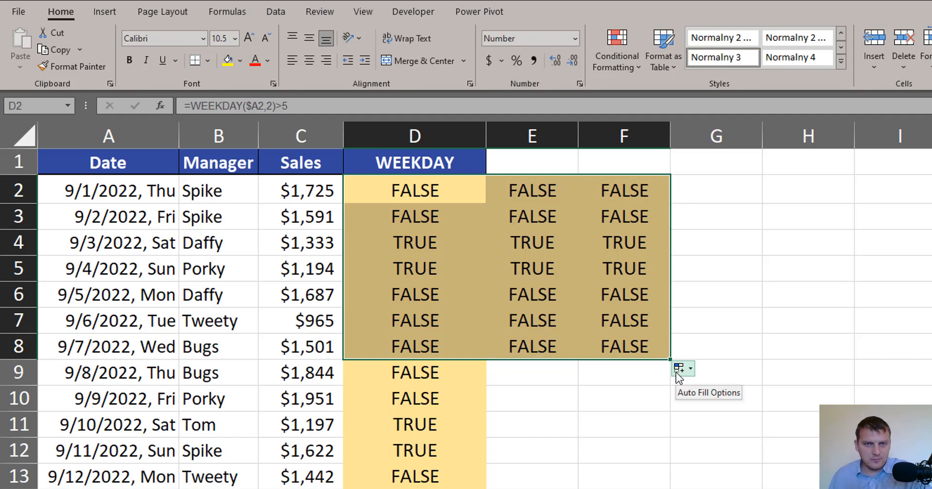
left_click(414, 242)
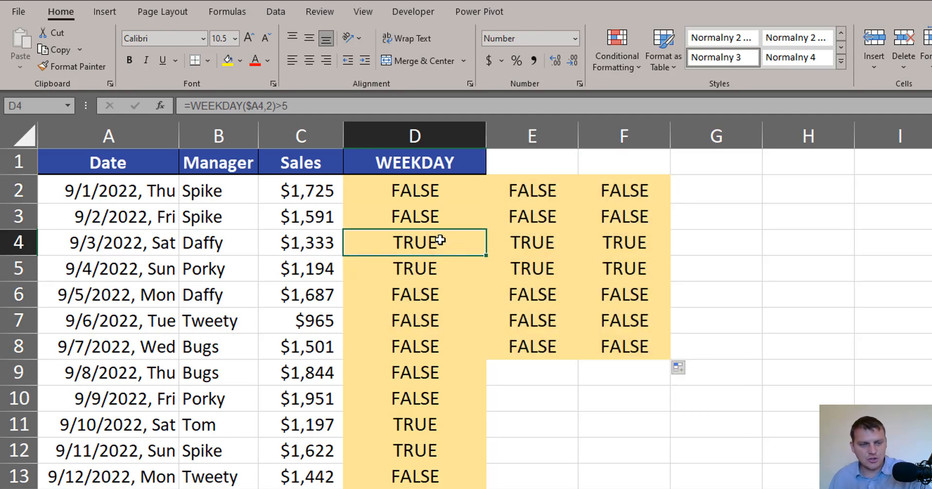
left_click_drag(414, 241, 623, 268)
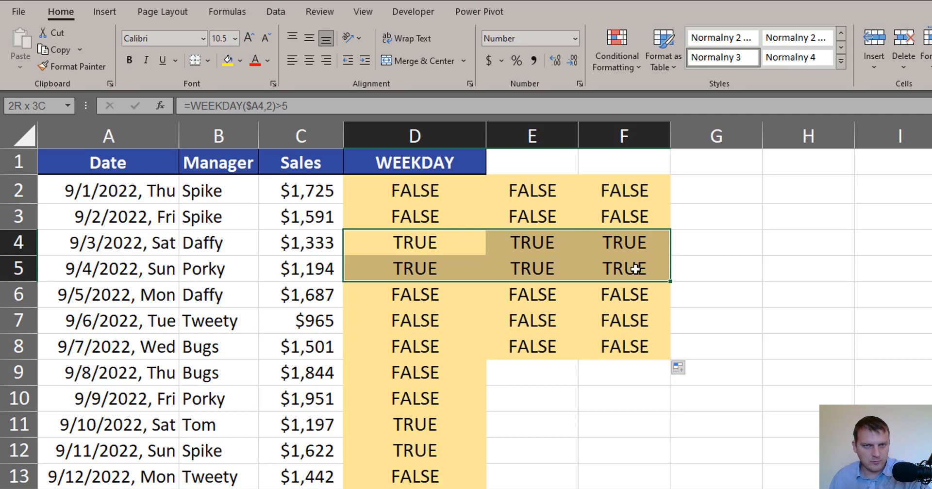
left_click(414, 191)
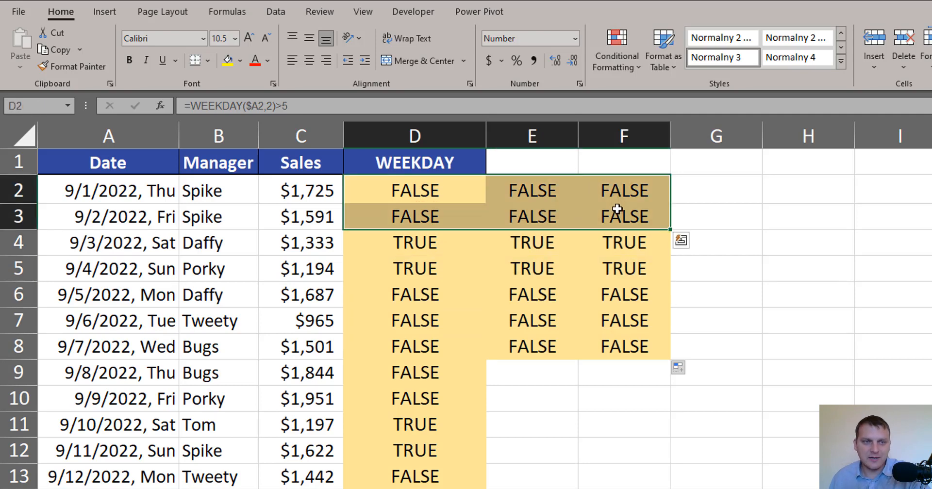
left_click(414, 190)
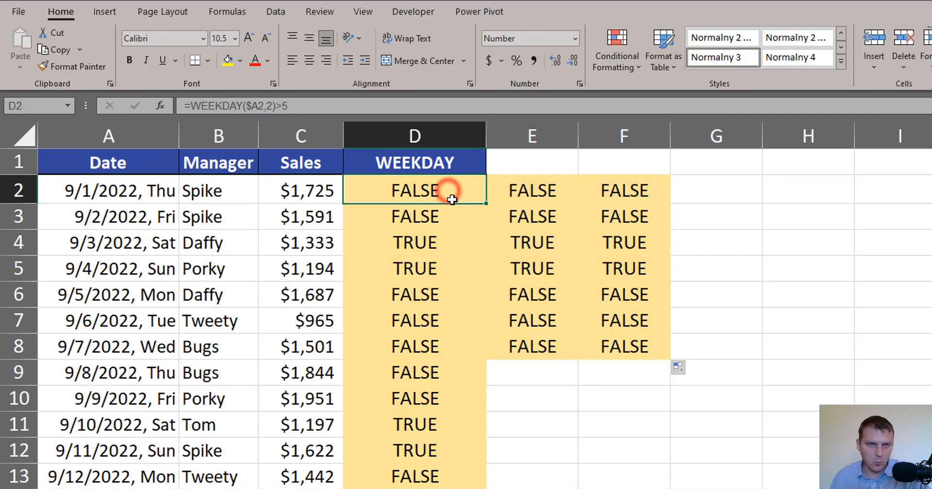
double_click(414, 190)
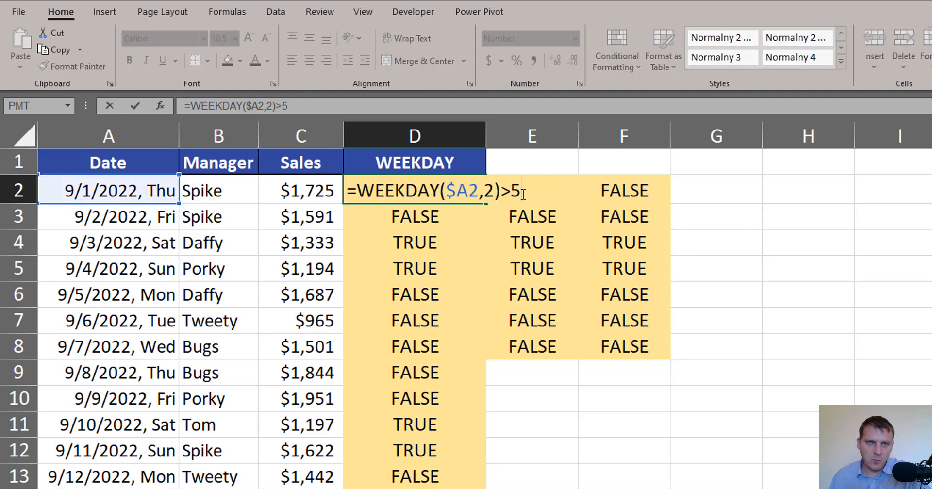
key("ctrl+c")
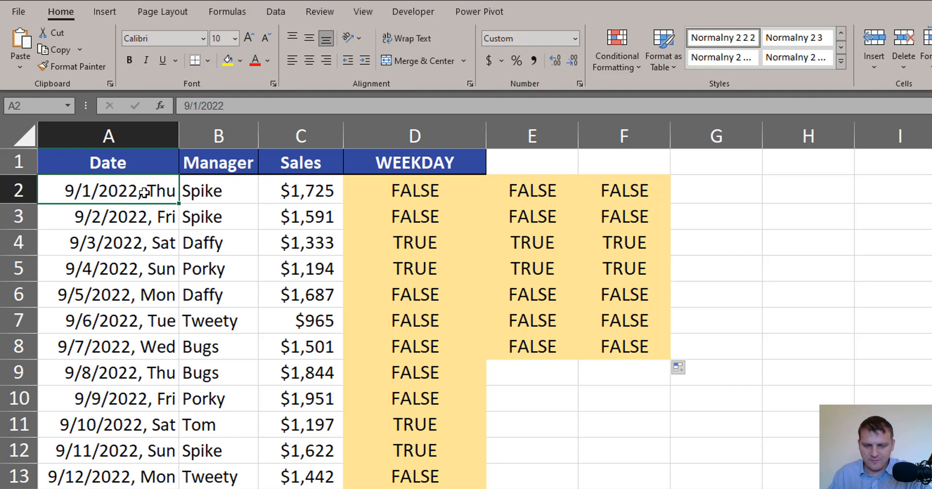
Step: Select A2:C33, covering Date, Manager and Sales down to the last row
left_click_drag(107, 190, 300, 191)
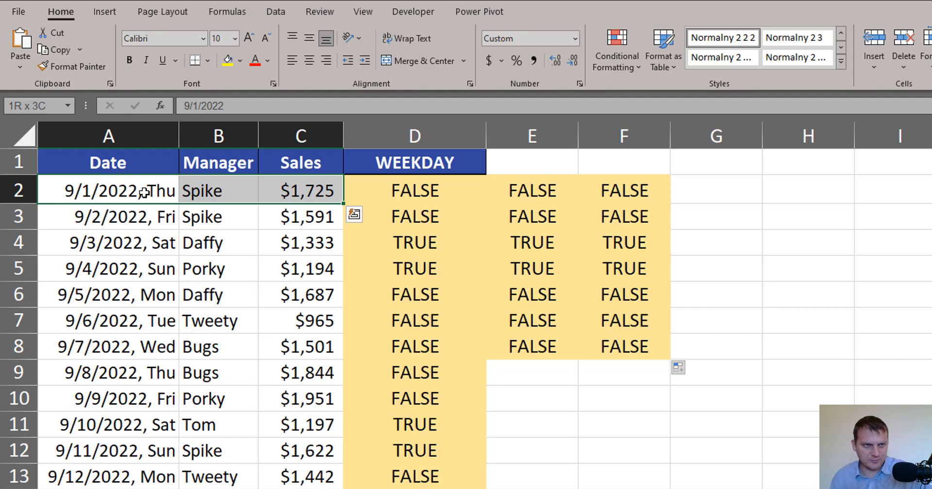
left_click(108, 190)
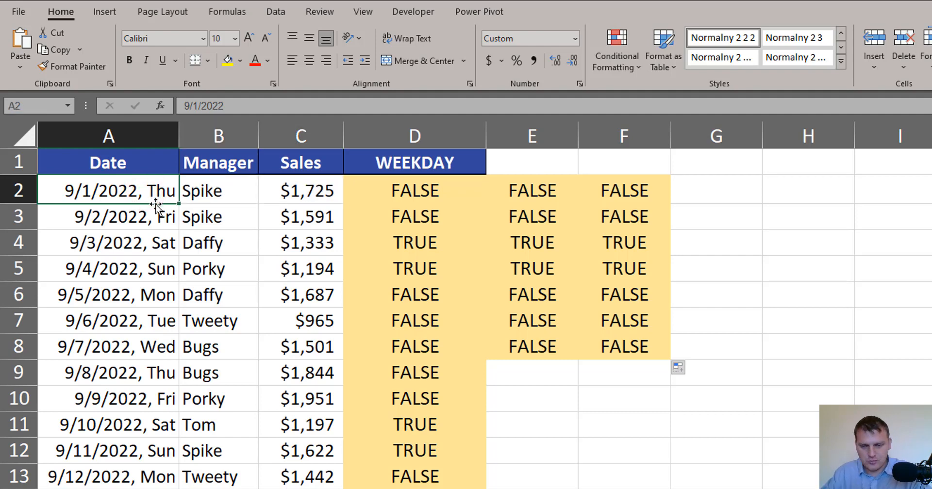
key("shift+right")
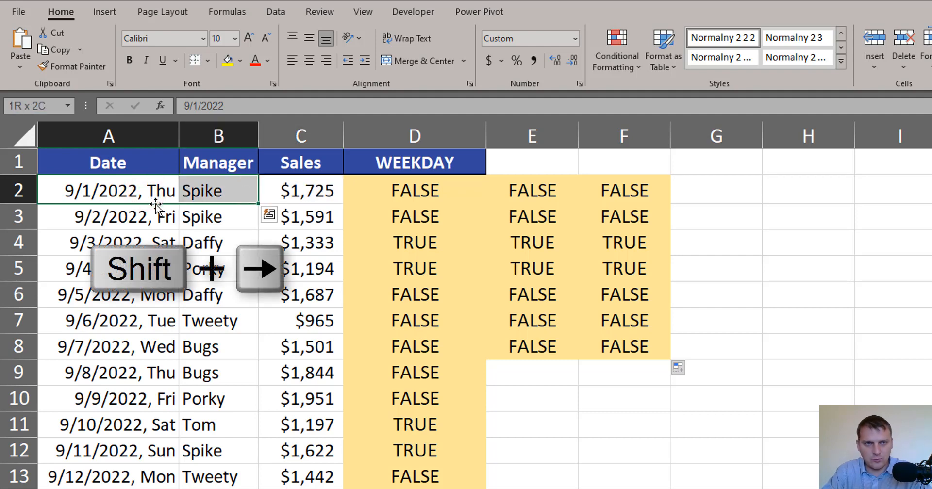
key("shift+right")
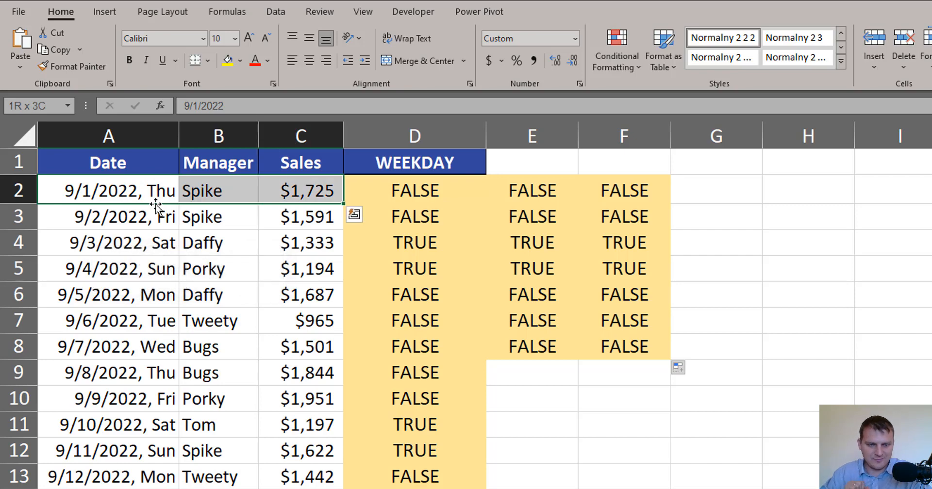
key("ctrl+shift+down")
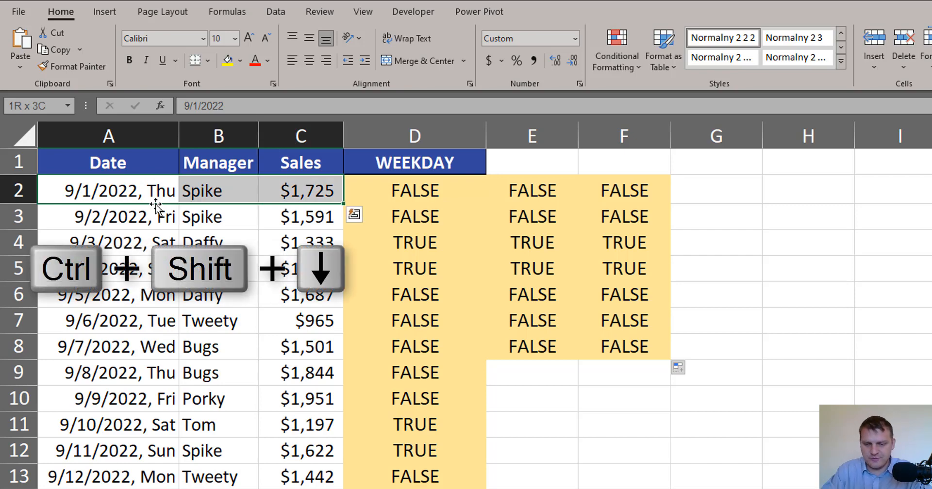
key("ctrl+shift+down")
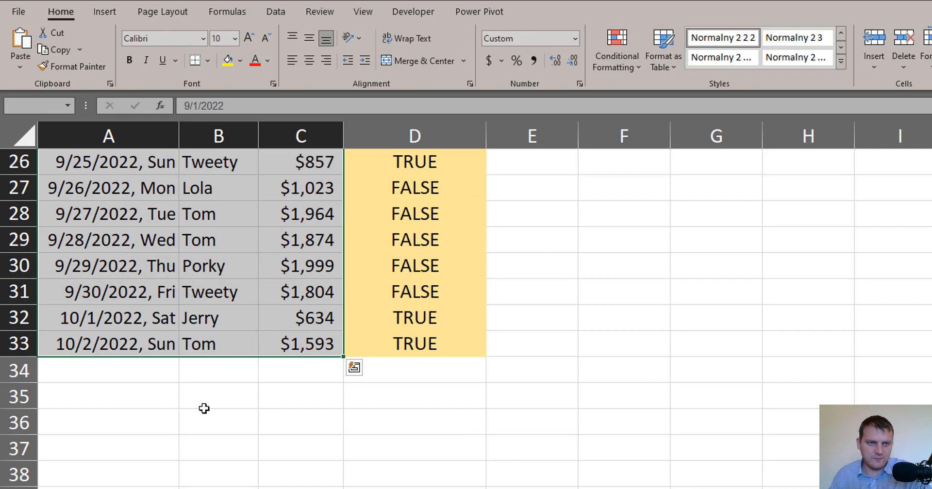
scroll("up", 3)
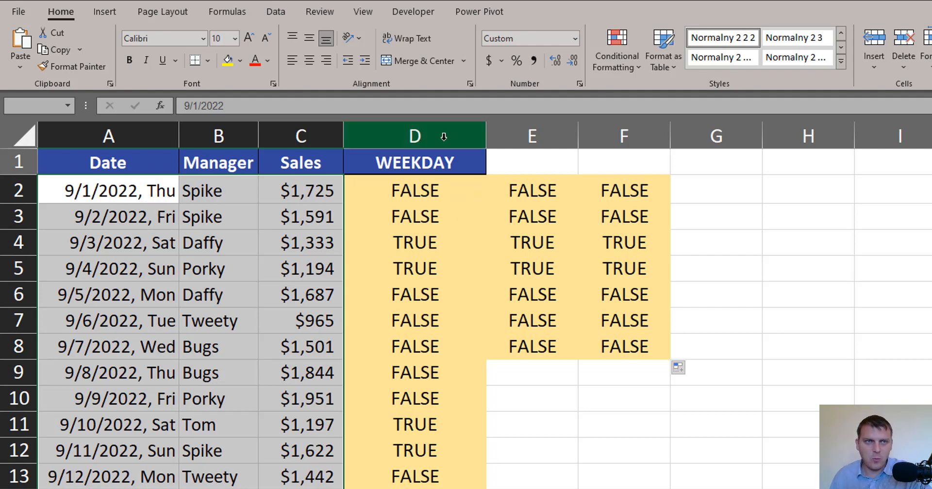
mouse_move(617, 50)
type("=WEEKDAY($A2,2)>5")
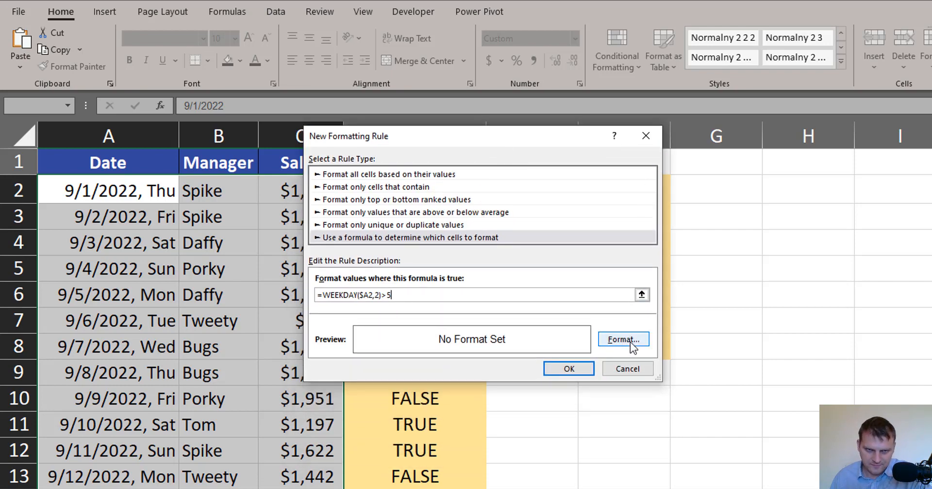
Step: Give the =WEEKDAY($A2,2)>5 rule a light gray fill and apply it
left_click(622, 339)
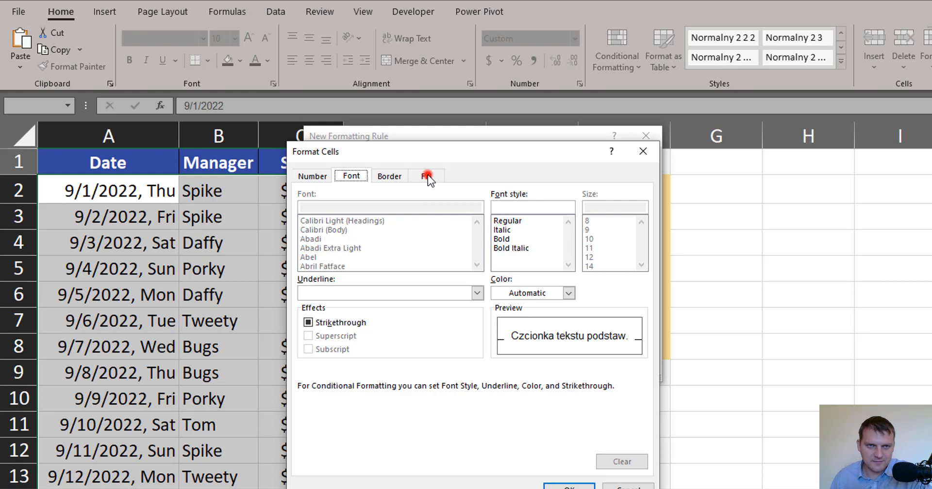
left_click(427, 176)
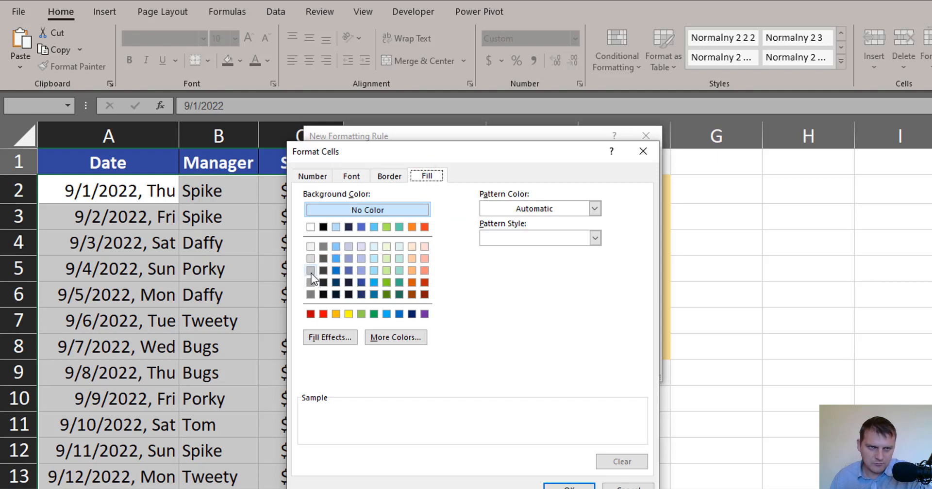
left_click(310, 271)
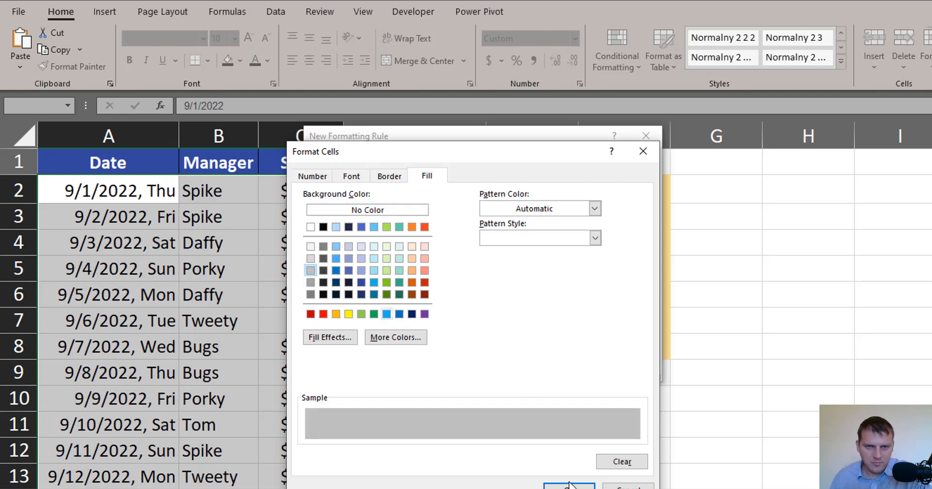
left_click(568, 485)
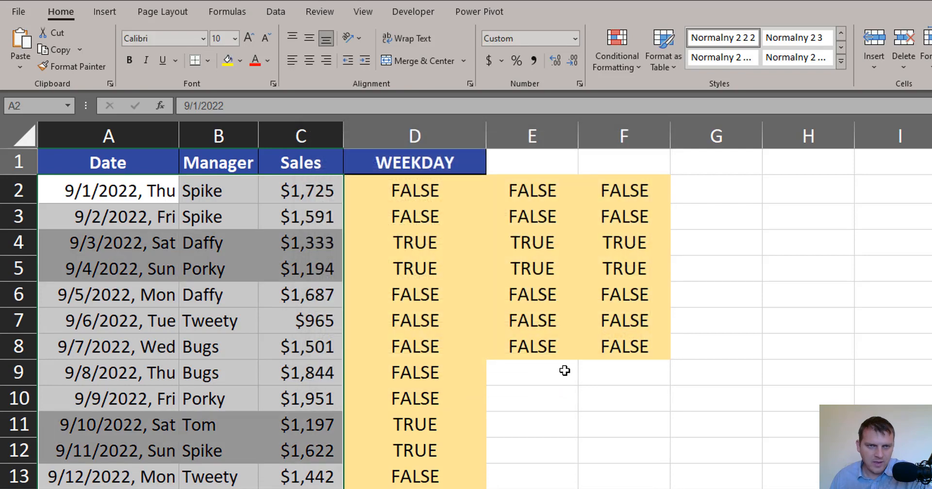
left_click(414, 268)
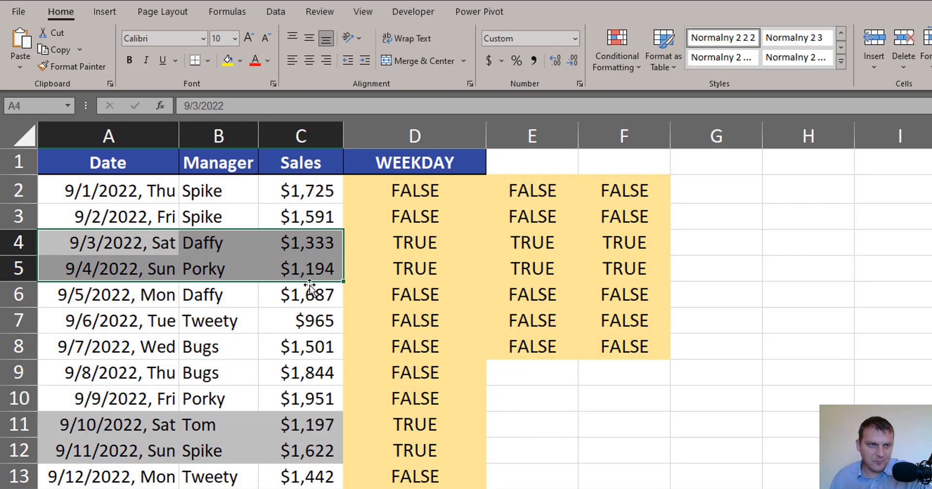
mouse_move(122, 409)
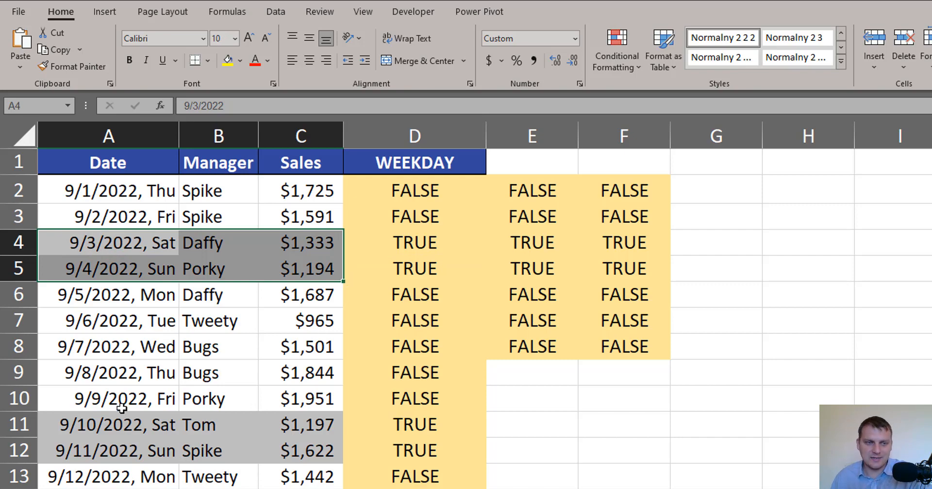